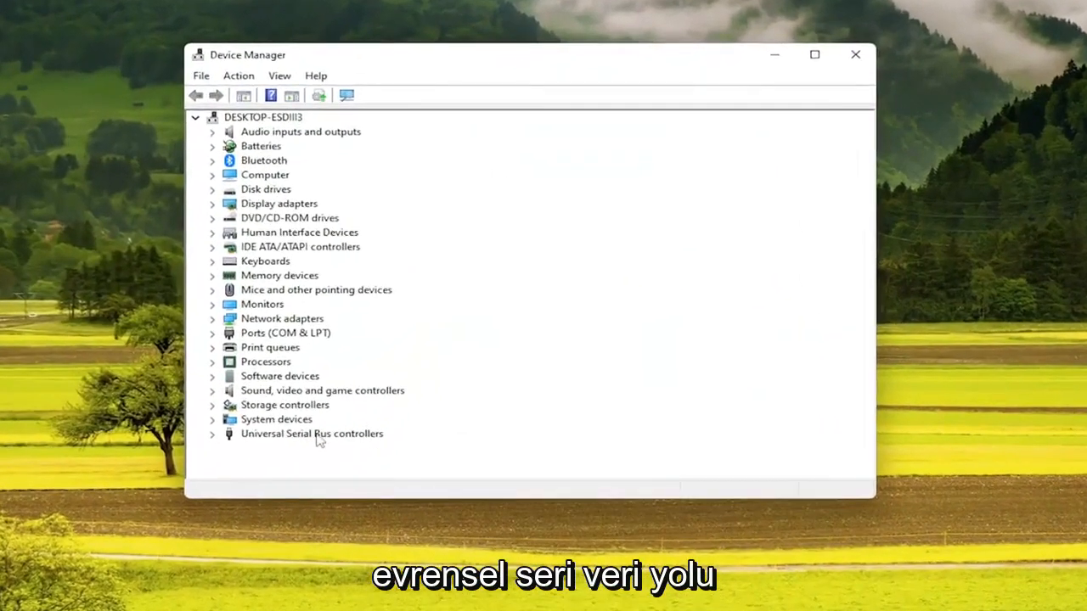
# Expand Universal Serial Bus controllers and open the Generic USB Hub context menu.
pyautogui.click(213, 434)
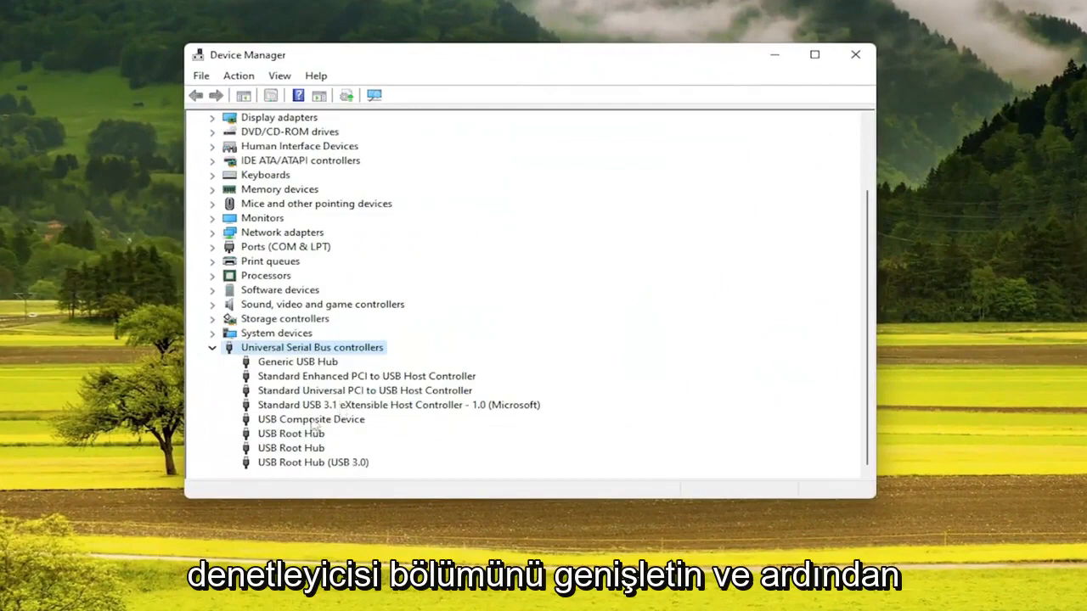
pyautogui.rightClick(297, 361)
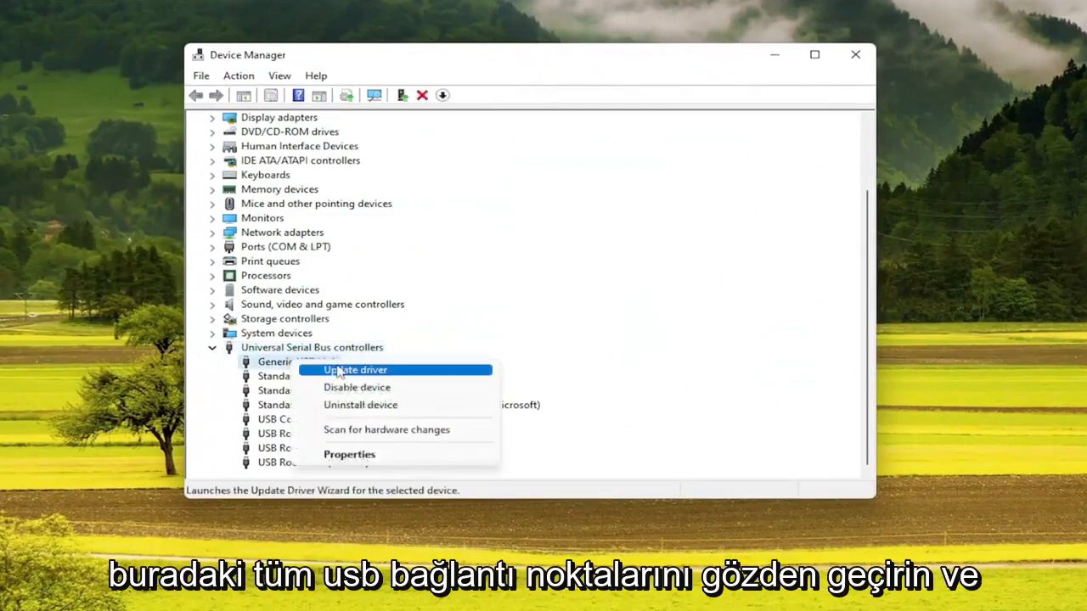
# Reinstall the Generic USB Hub driver from the on-computer list and close the confirmation.
pyautogui.click(355, 370)
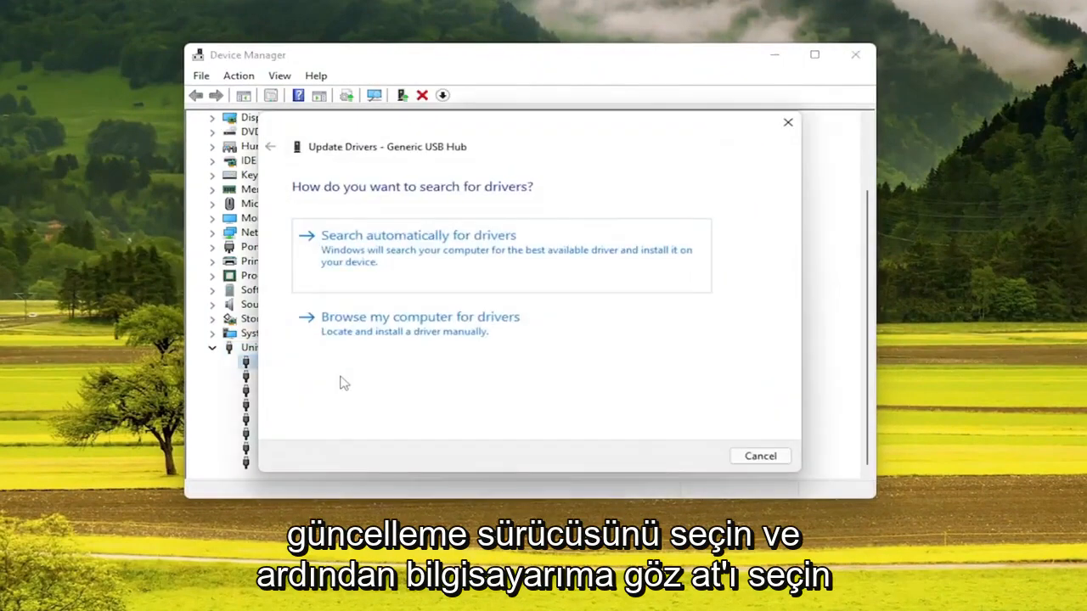
pyautogui.click(419, 316)
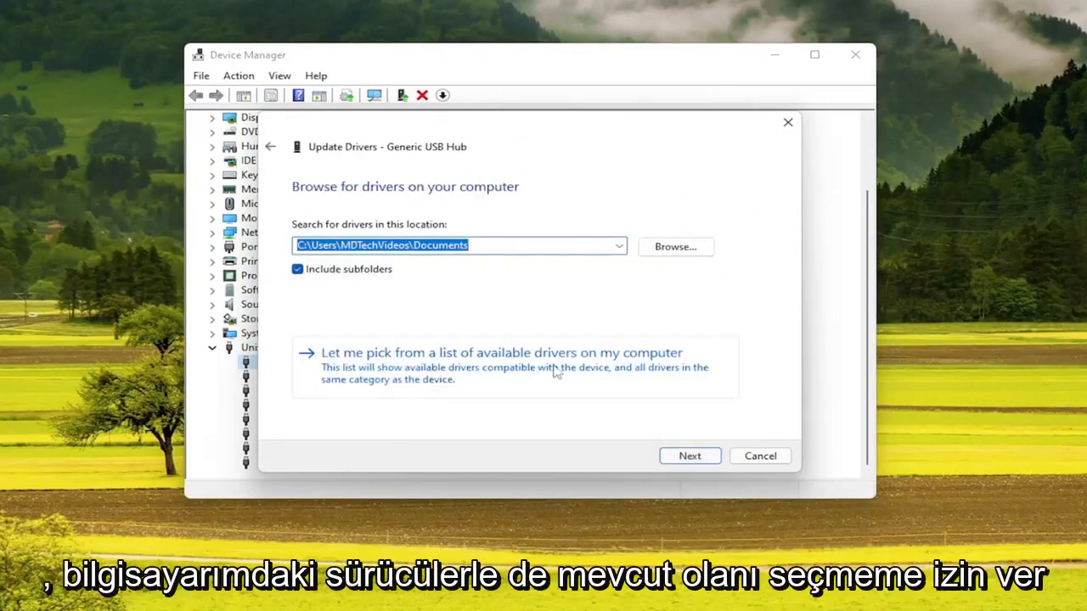
pyautogui.click(501, 353)
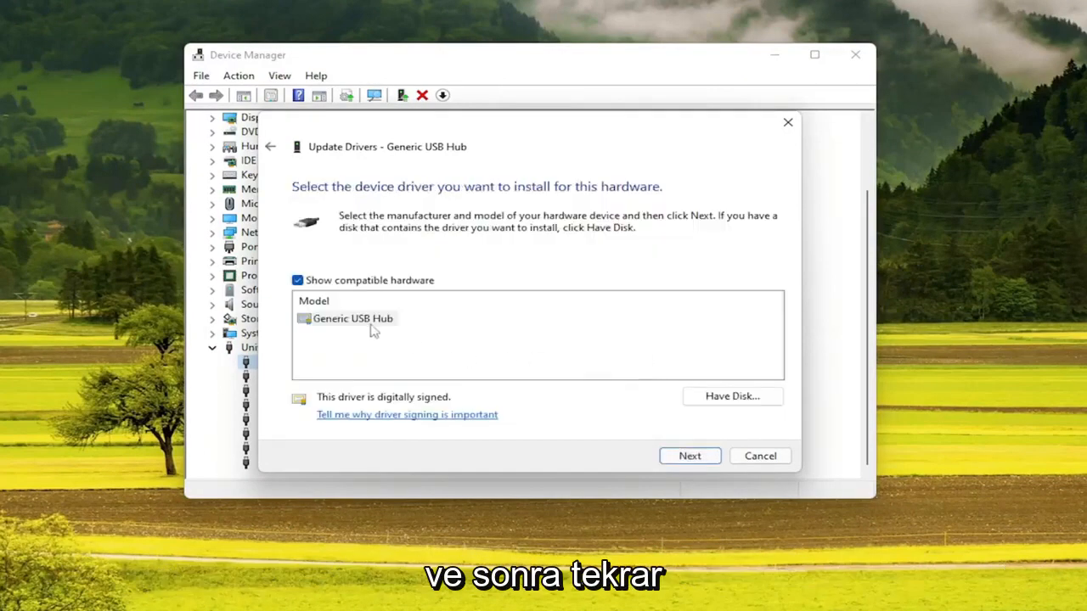
pyautogui.click(352, 318)
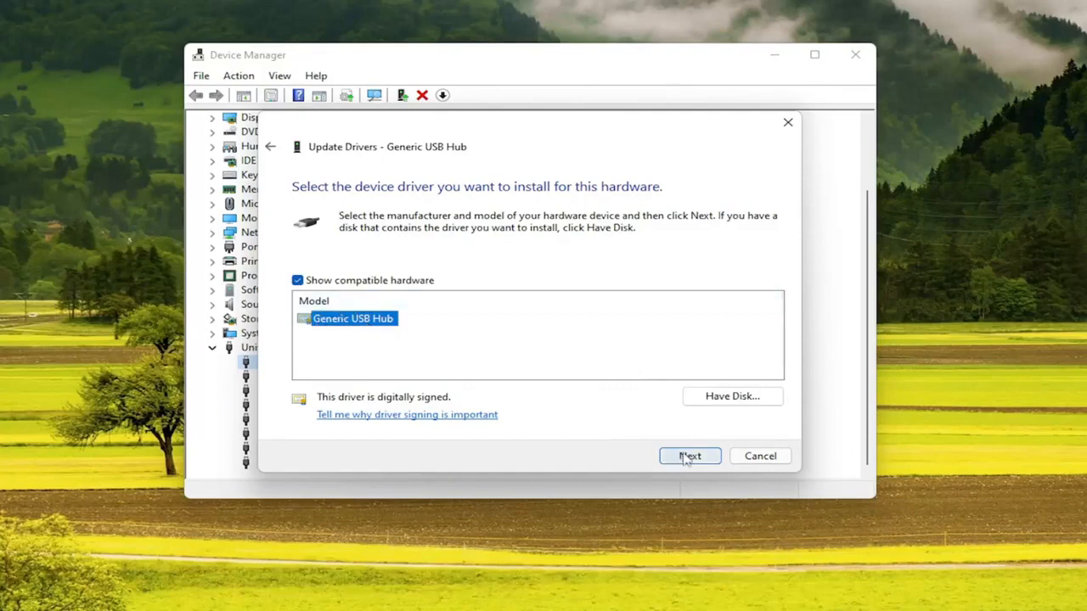
pyautogui.click(690, 456)
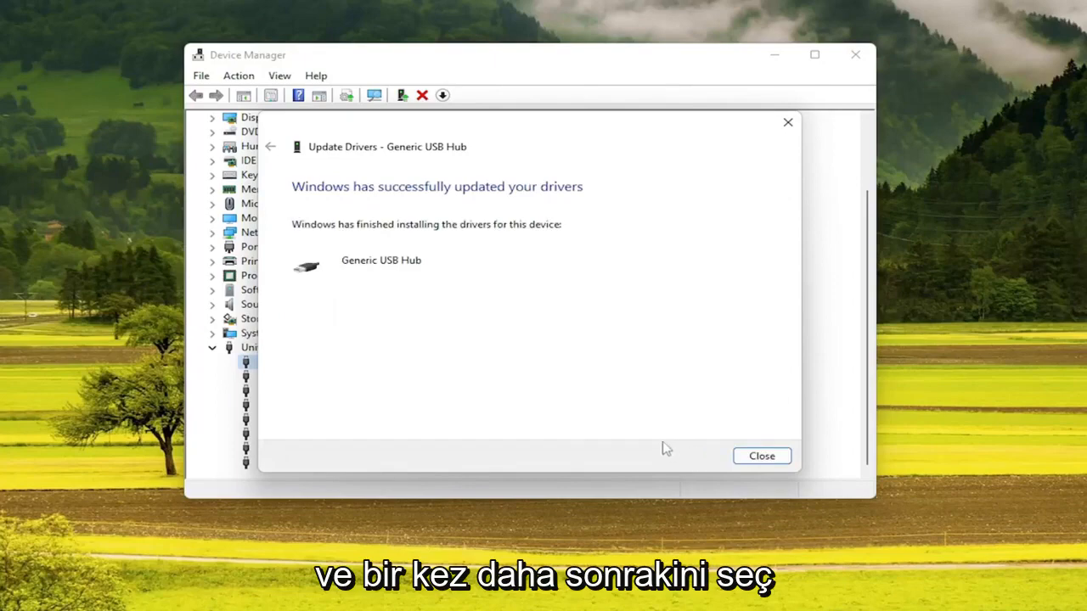
pyautogui.click(761, 456)
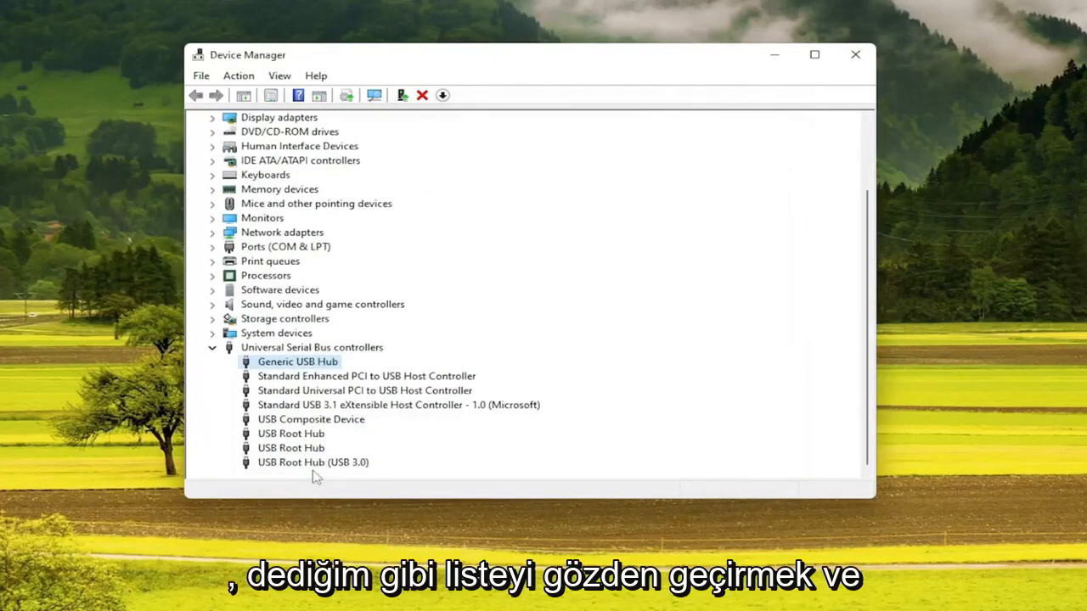
pyautogui.moveTo(687, 142)
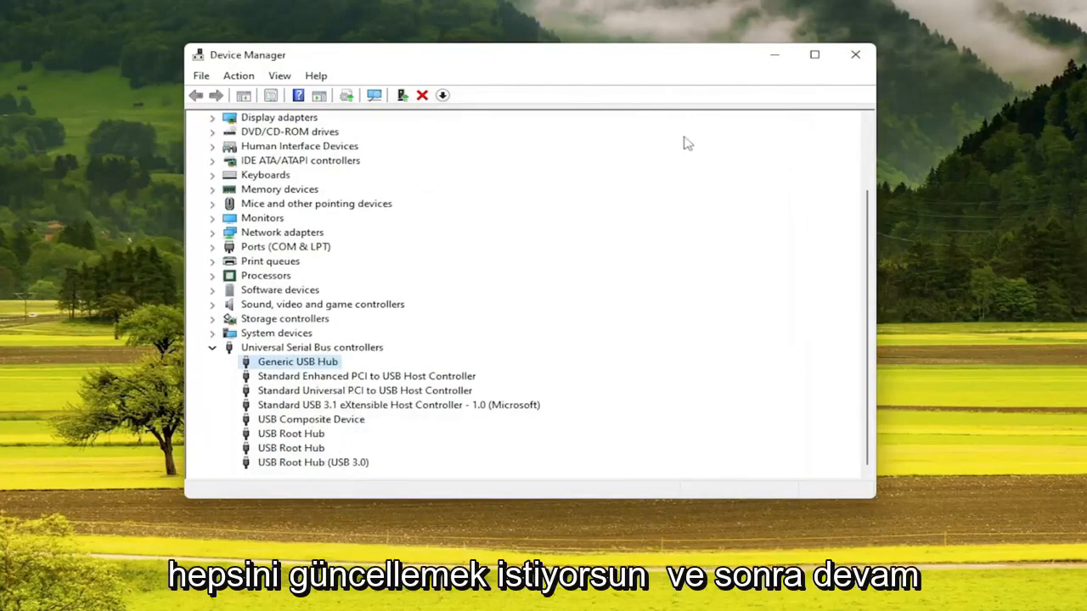